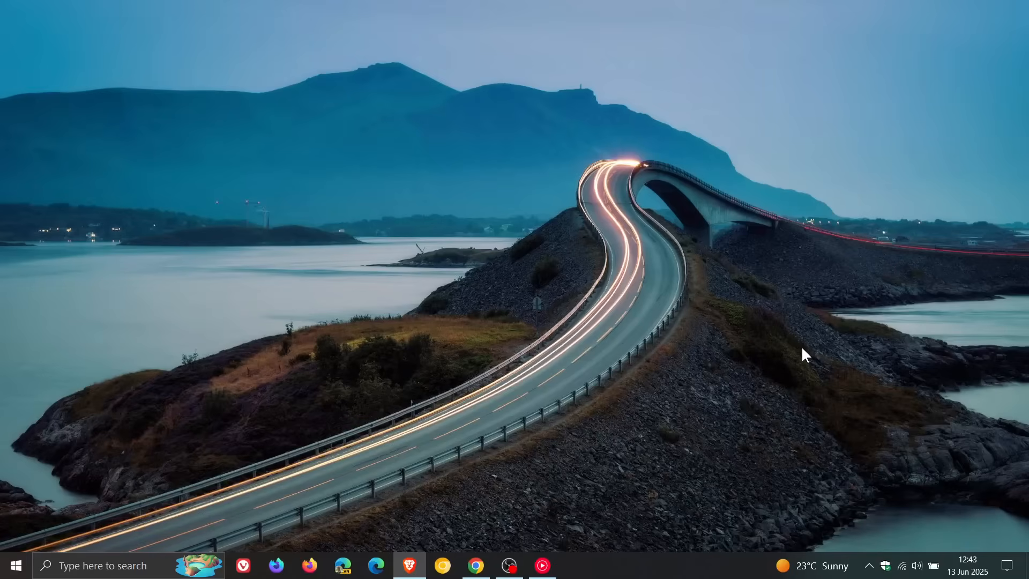
pyautogui.moveTo(826, 354)
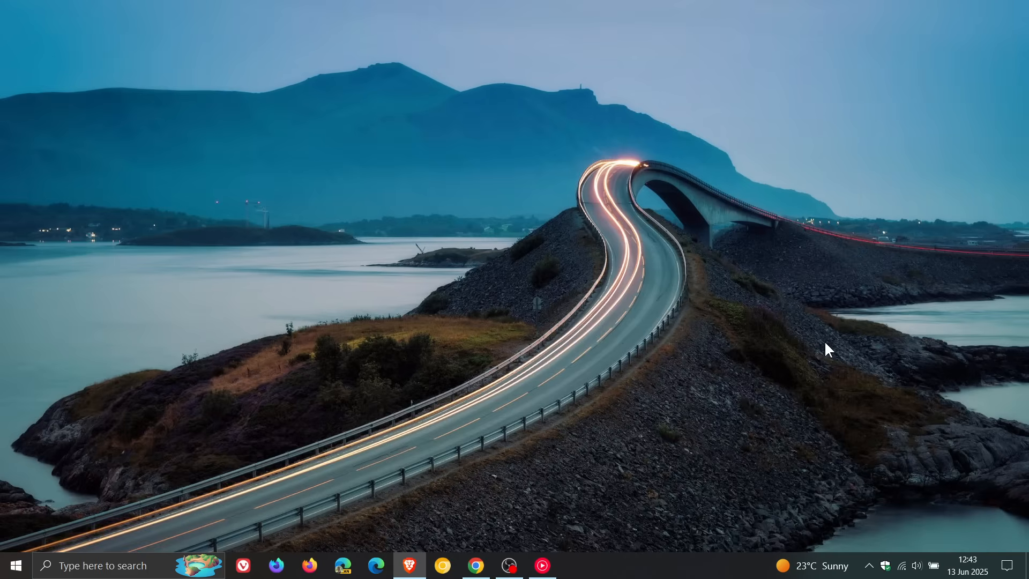
pyautogui.moveTo(828, 351)
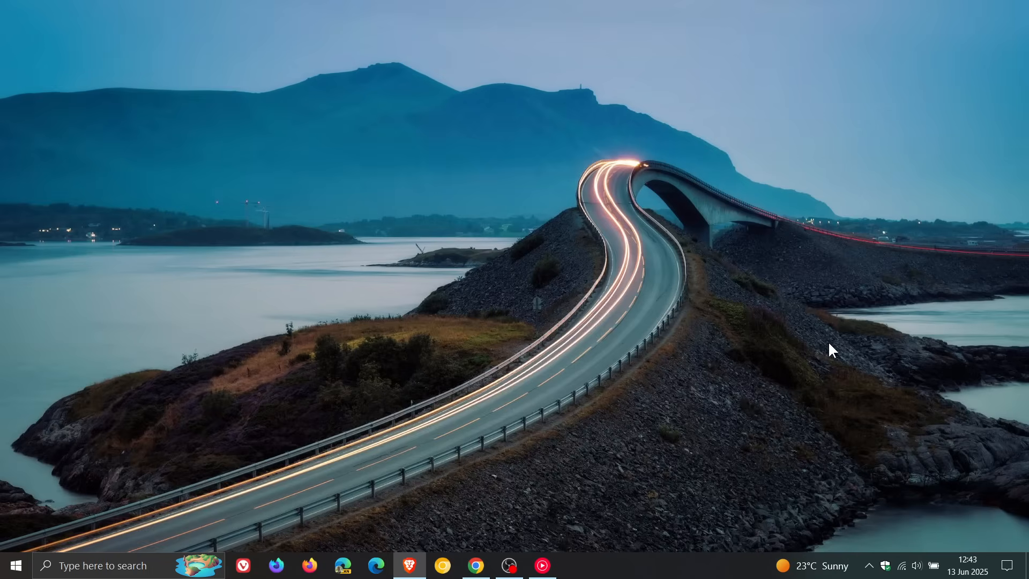
pyautogui.moveTo(878, 357)
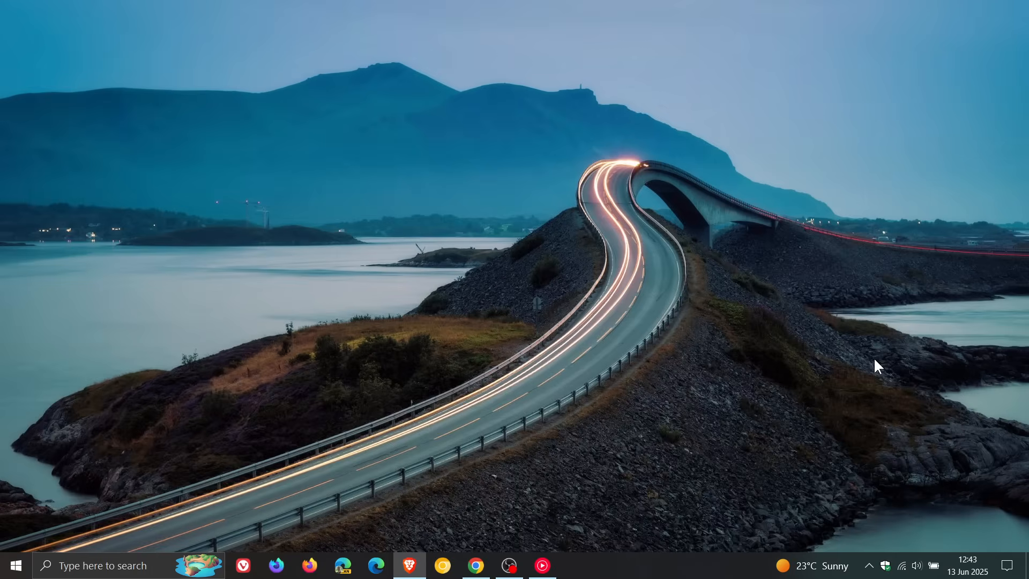
pyautogui.moveTo(763, 367)
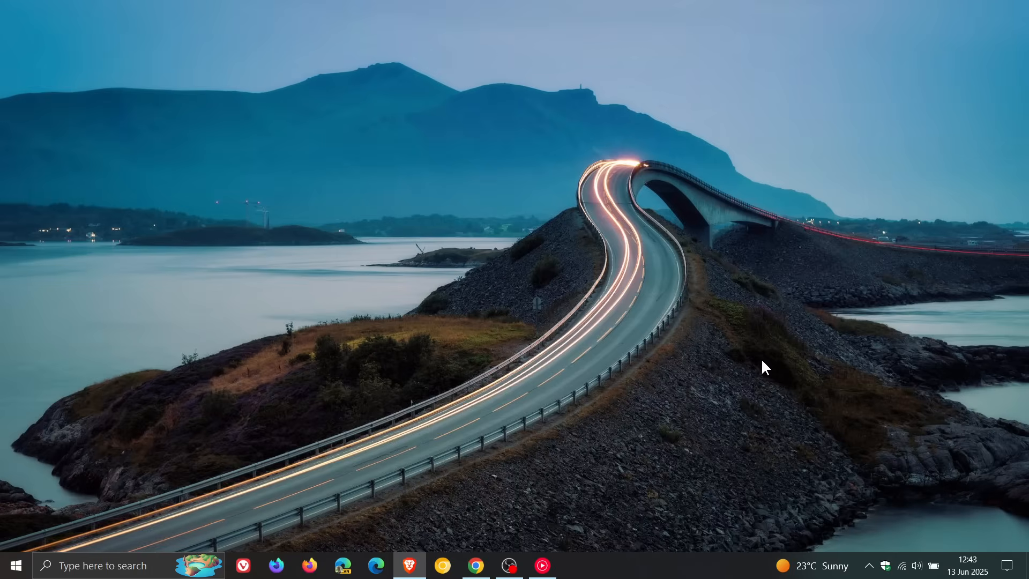
pyautogui.moveTo(905, 402)
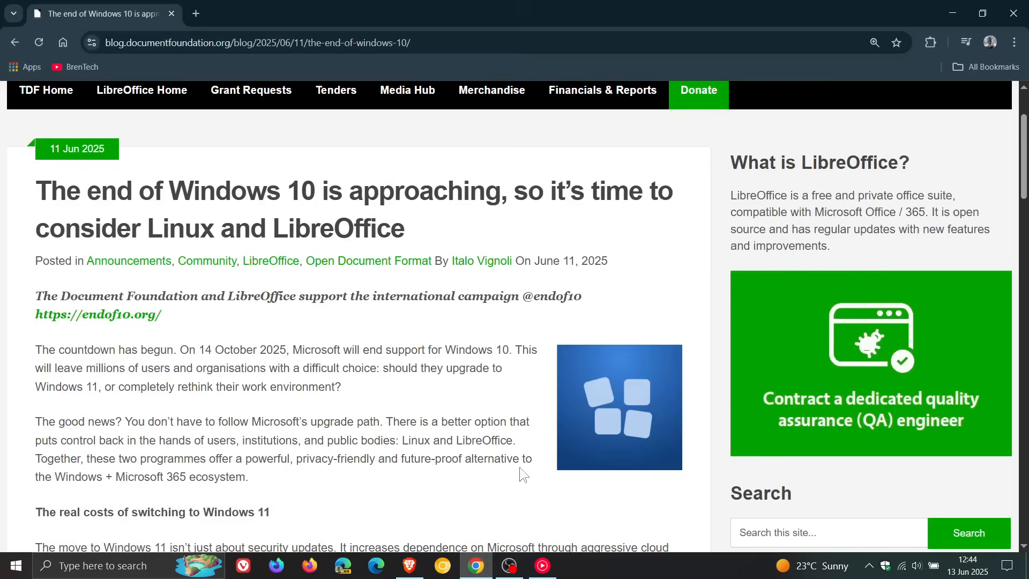
# Scroll through the end-of-Windows-10 post down to 'The new path: Linux + LibreOffice'
pyautogui.scroll(3)
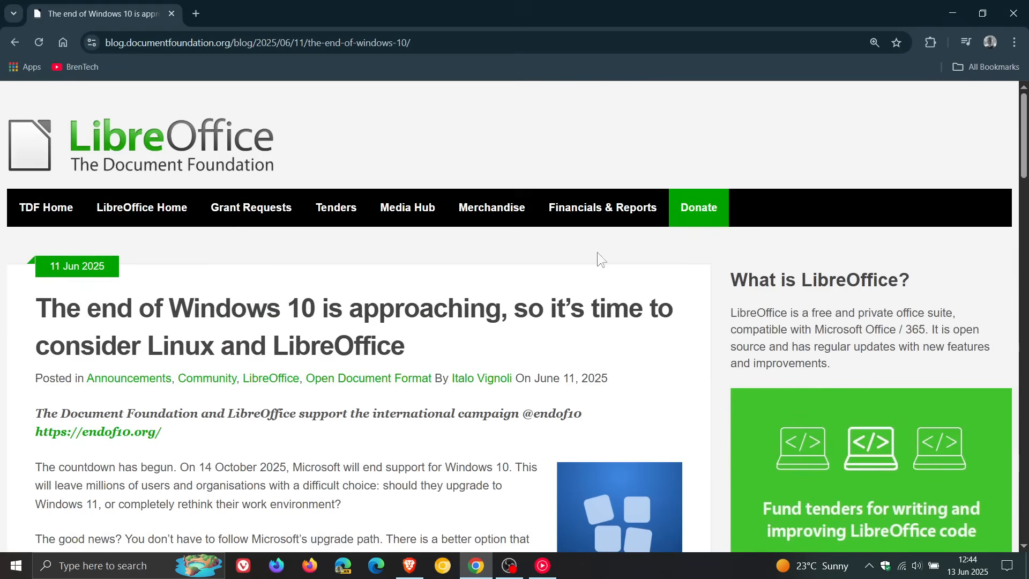
pyautogui.scroll(-3)
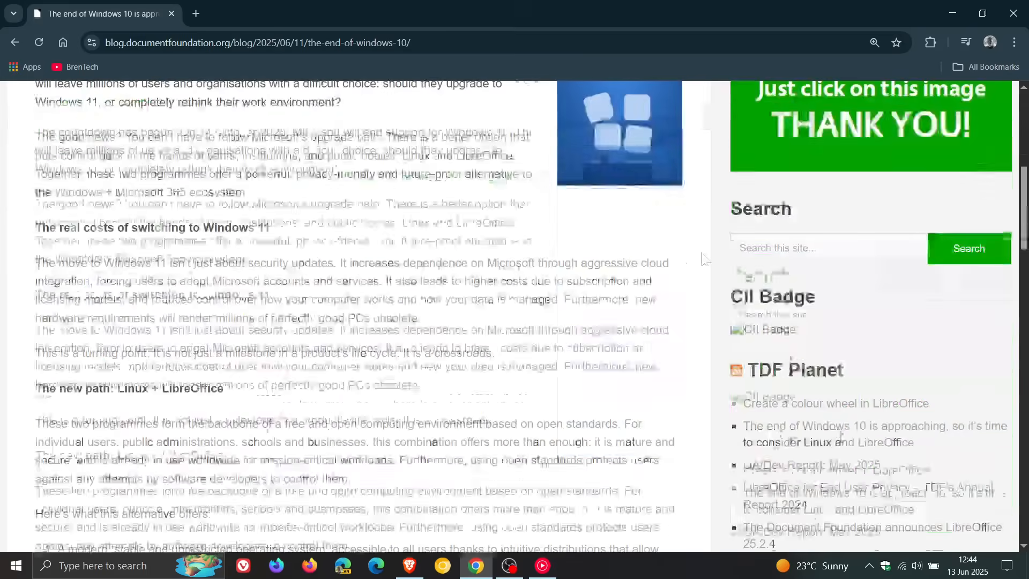
pyautogui.scroll(-3)
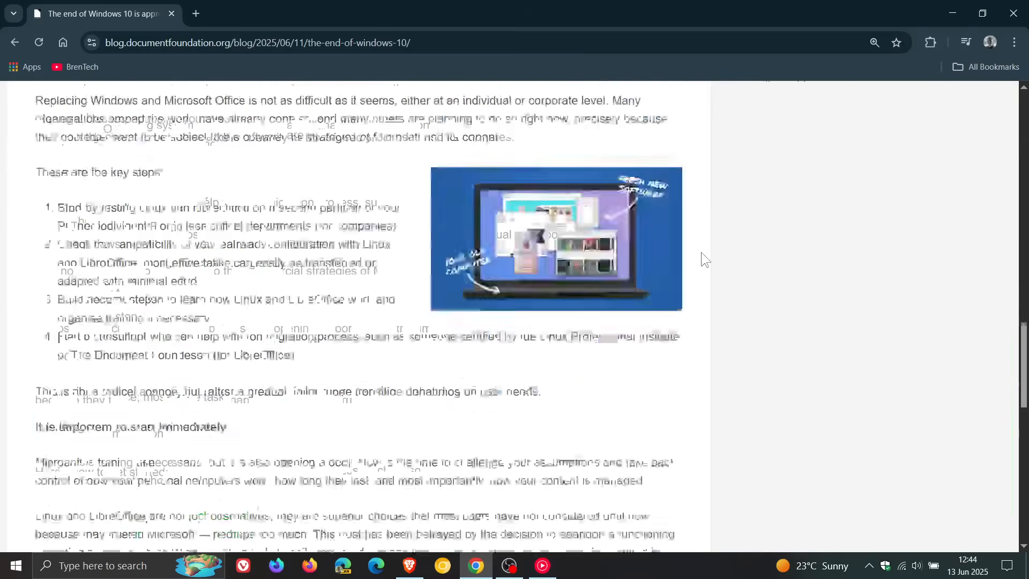
pyautogui.scroll(-3)
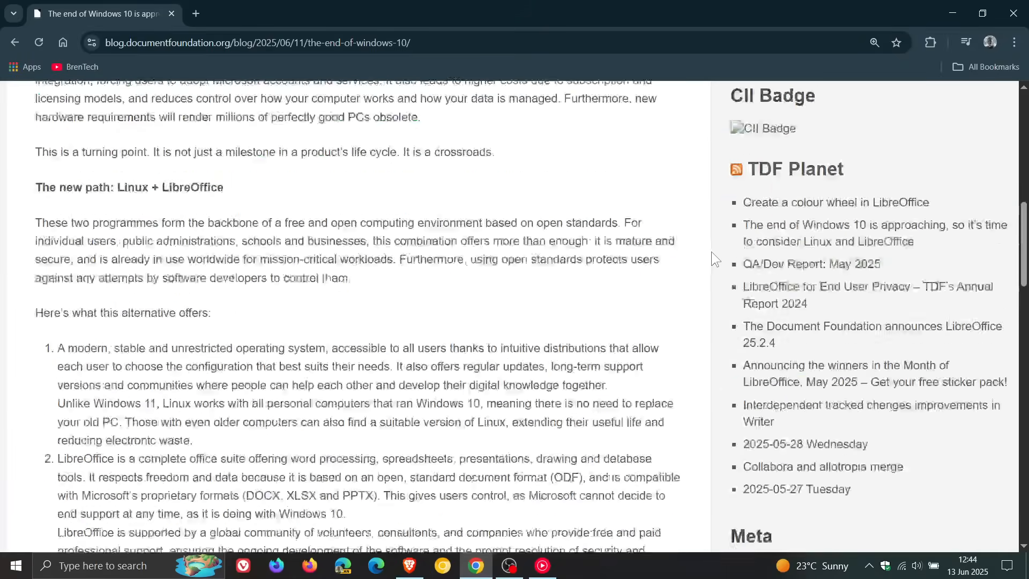
pyautogui.scroll(3)
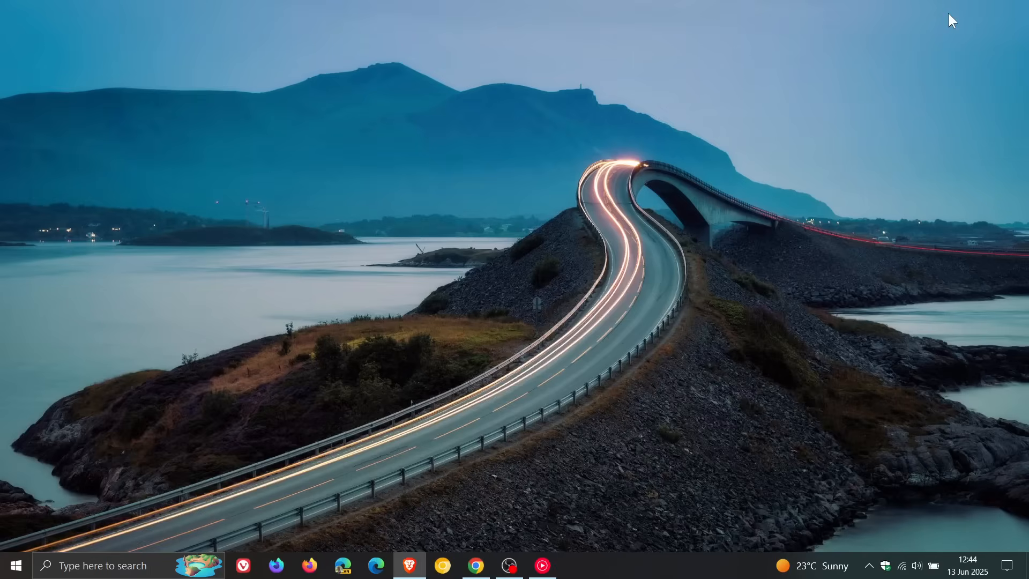
pyautogui.moveTo(652, 276)
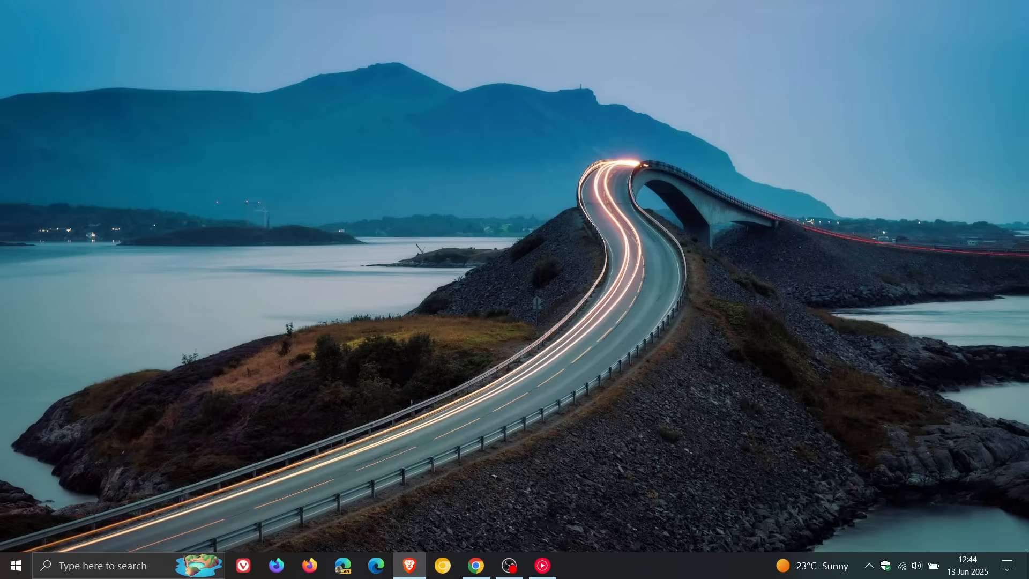
pyautogui.moveTo(447, 412)
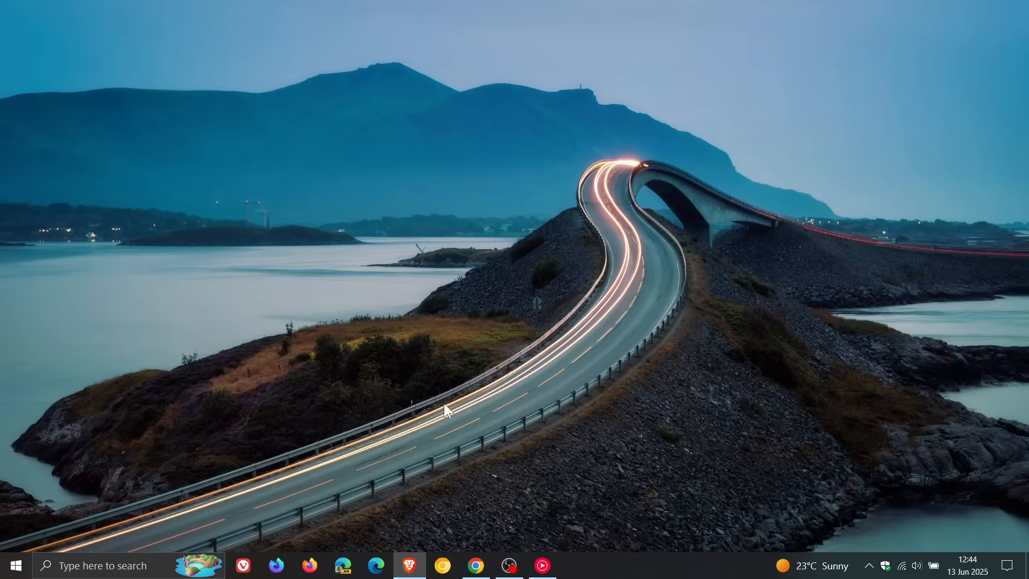
pyautogui.moveTo(560, 304)
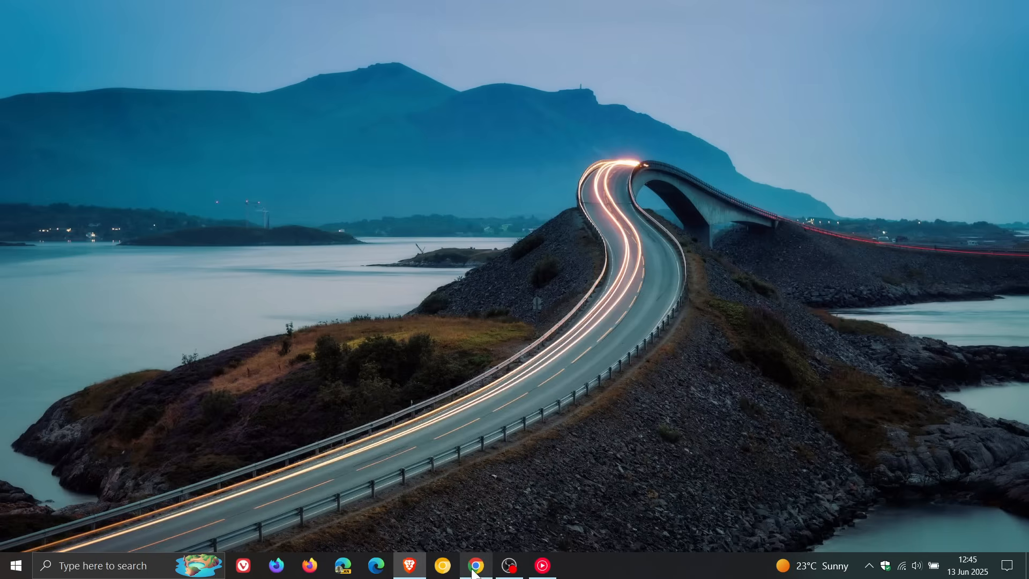
# Restore the blog post and highlight the 'real costs of switching to Windows 11' paragraph
pyautogui.click(476, 565)
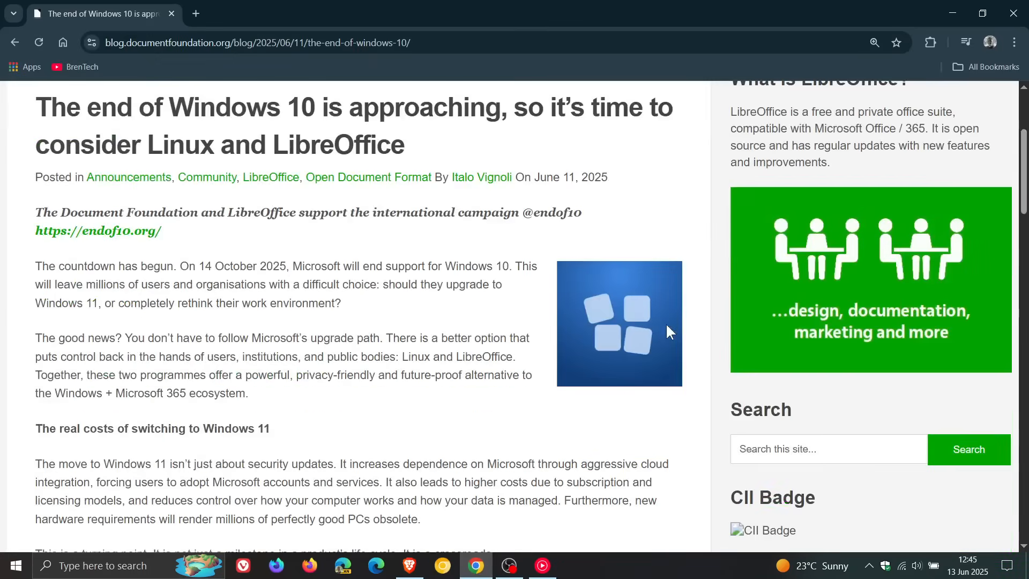
pyautogui.scroll(-3)
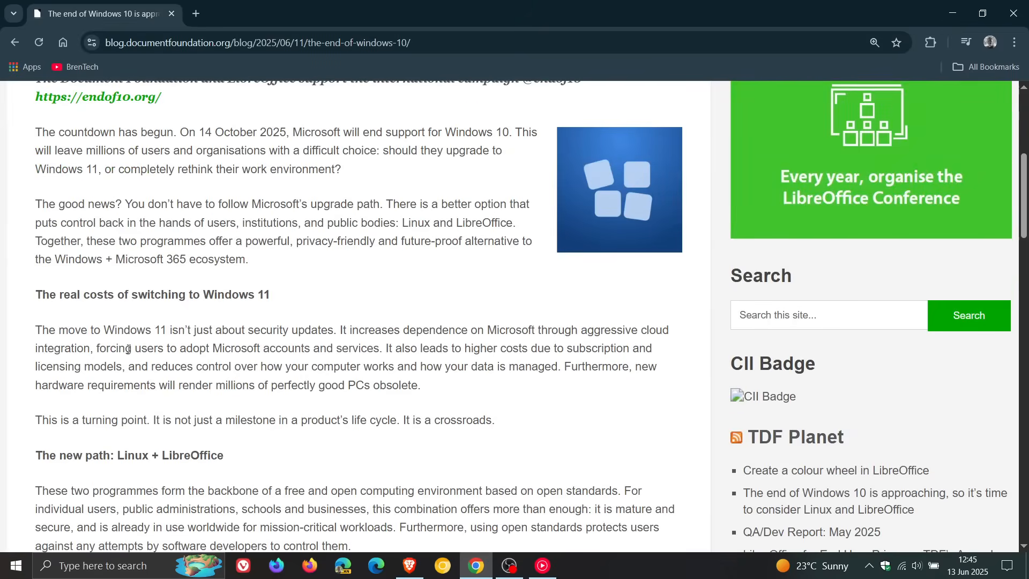
pyautogui.moveTo(269, 311)
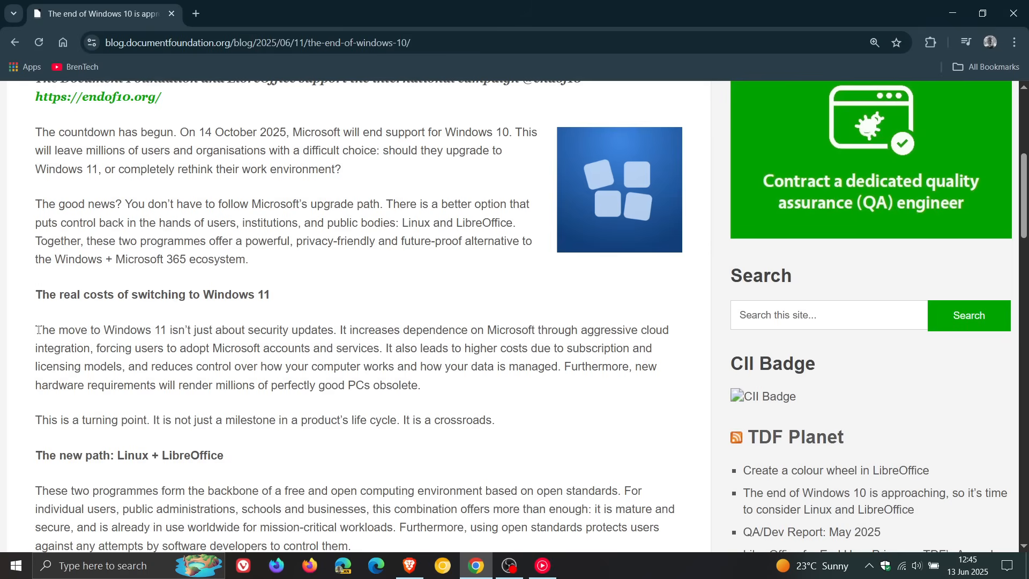
pyautogui.moveTo(36, 329); pyautogui.dragTo(282, 329)
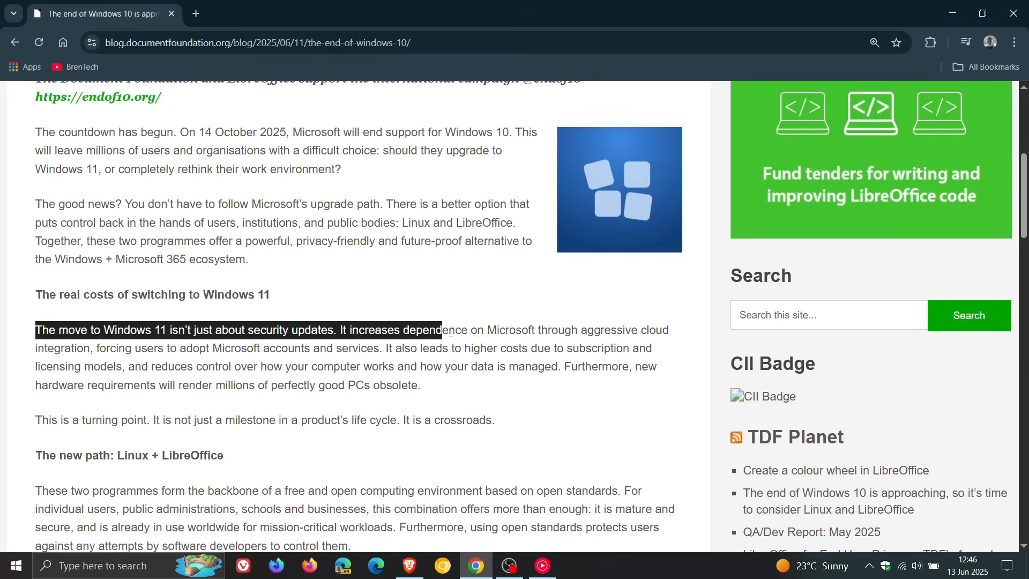
pyautogui.moveTo(443, 329); pyautogui.dragTo(669, 329)
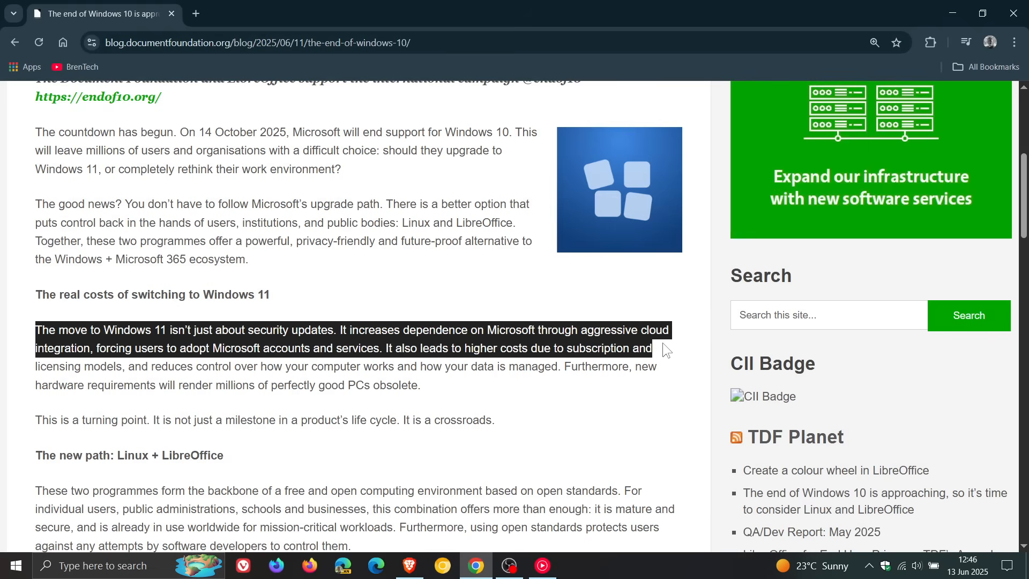
pyautogui.moveTo(663, 348); pyautogui.dragTo(670, 366)
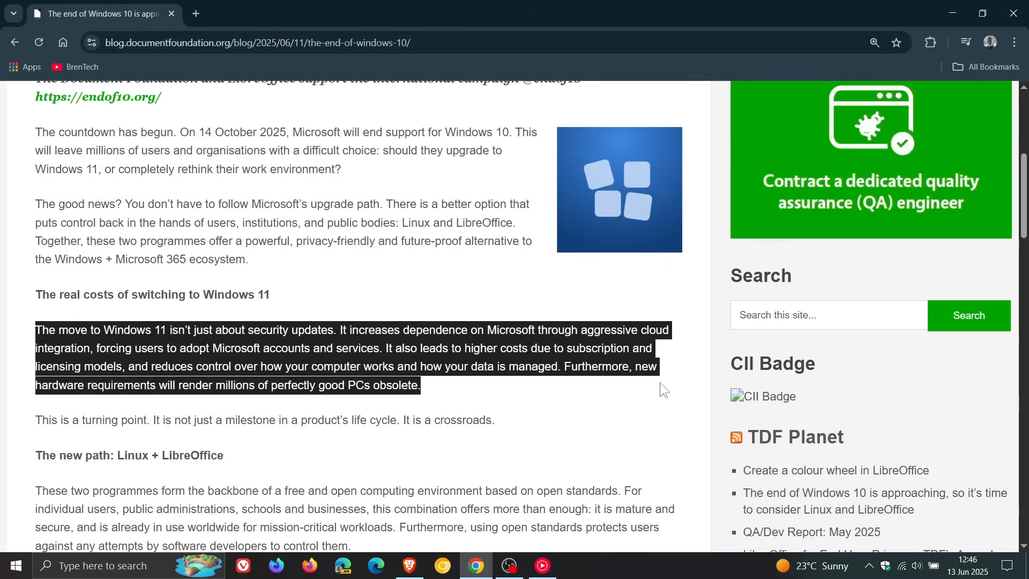
pyautogui.moveTo(45, 418)
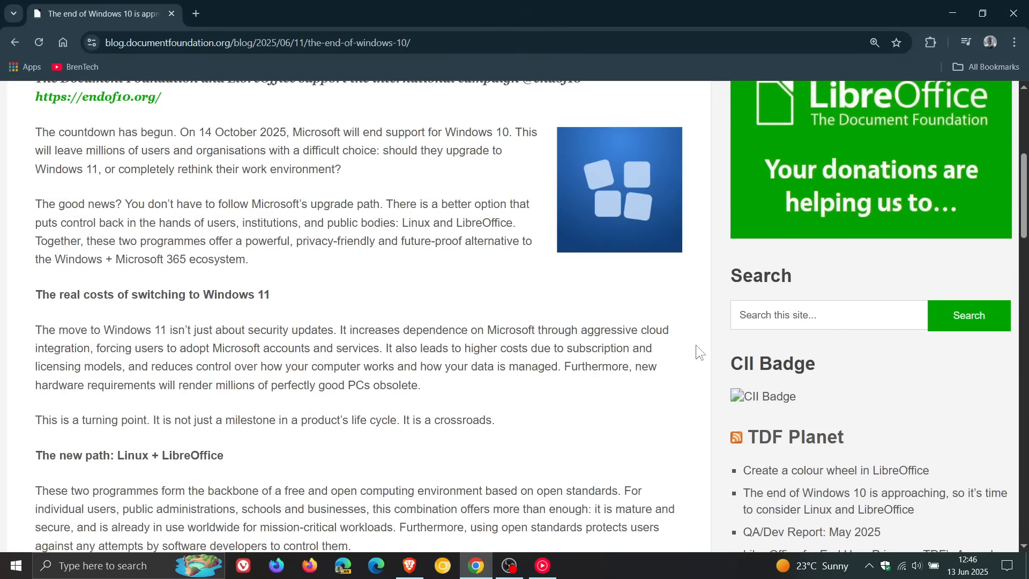
# Scroll down to the 'What does migration look like?' heading and its key steps list
pyautogui.scroll(-3)
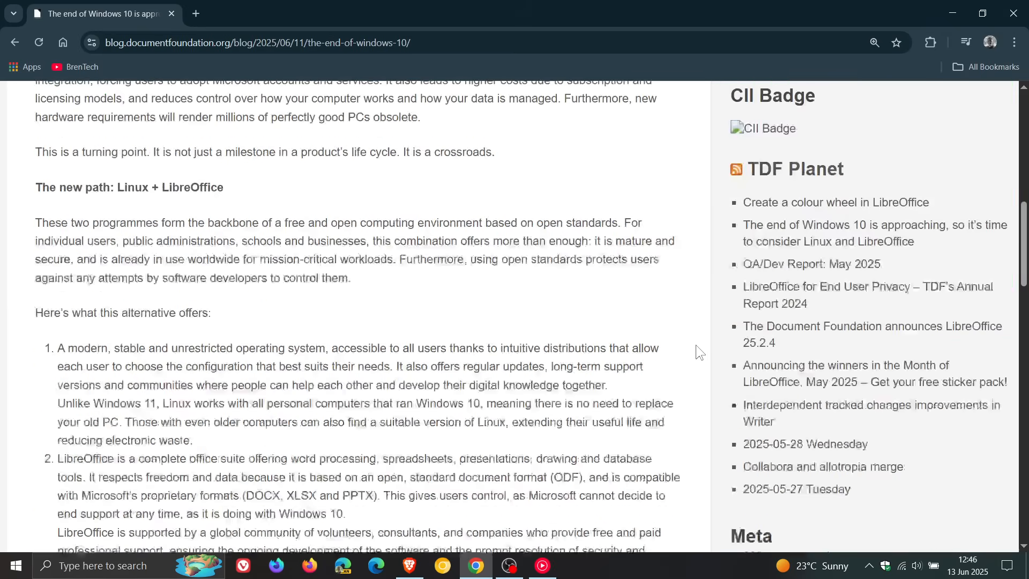
pyautogui.scroll(-3)
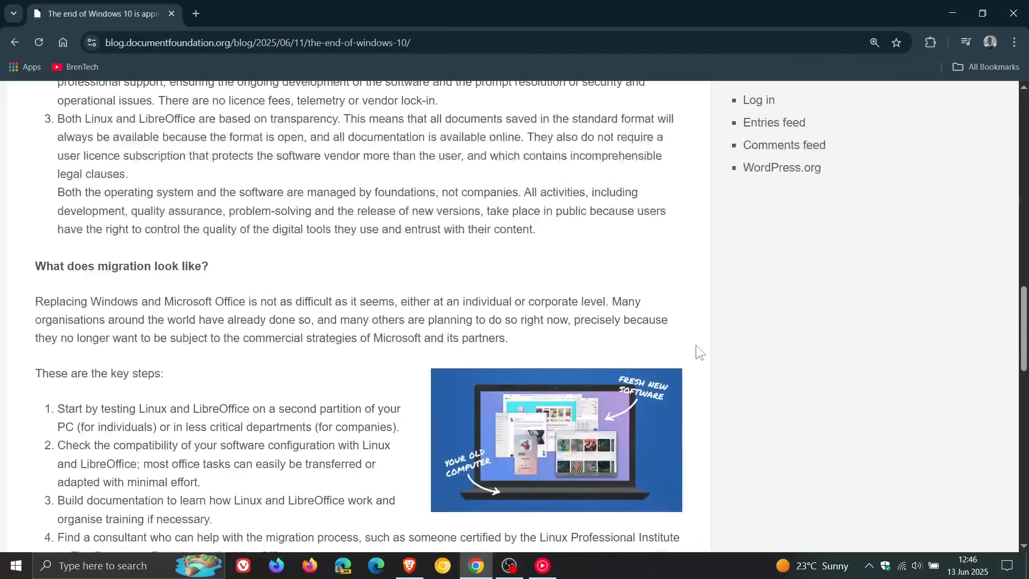
pyautogui.scroll(-3)
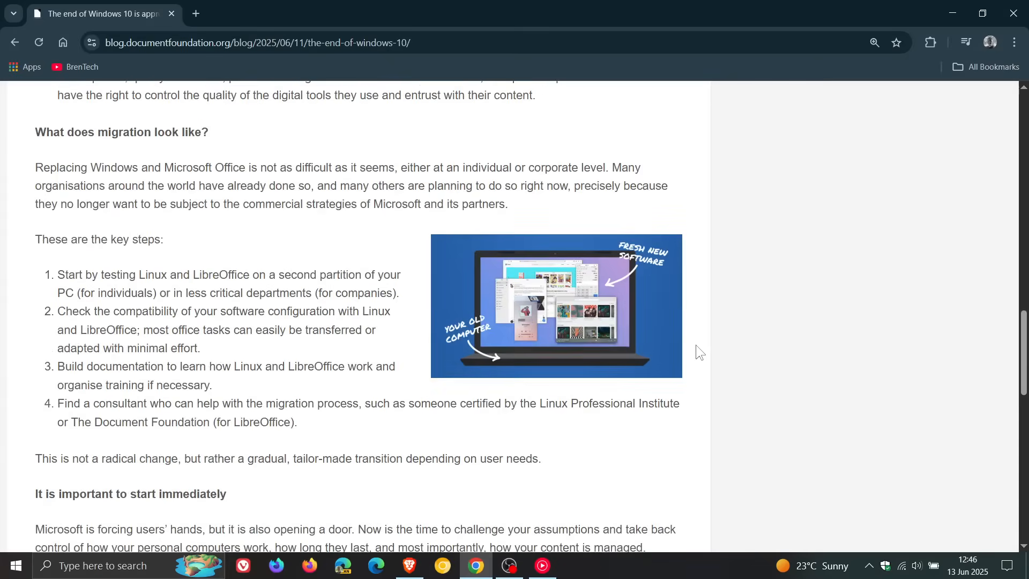
pyautogui.moveTo(363, 230)
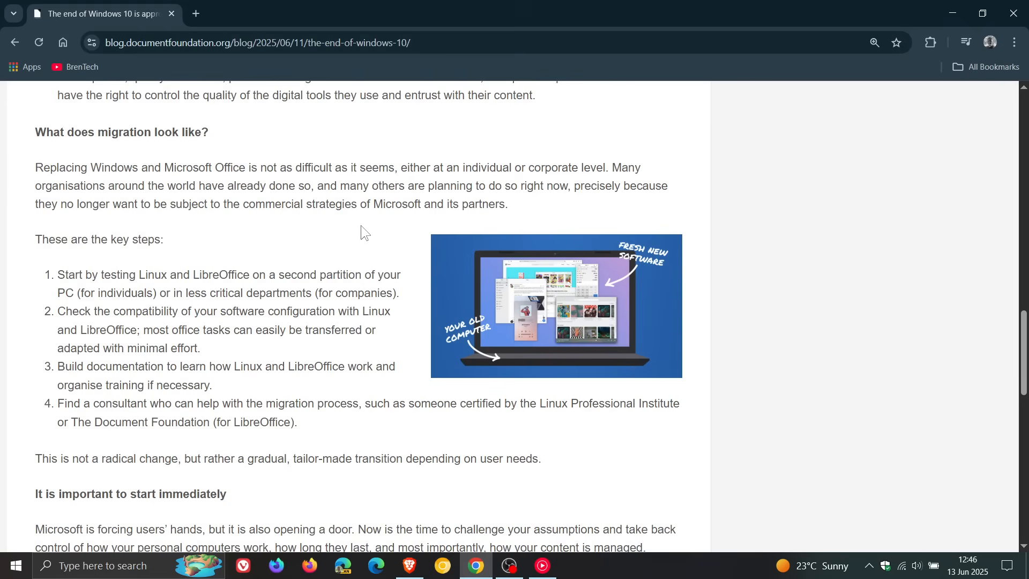
pyautogui.moveTo(56, 274); pyautogui.dragTo(113, 275)
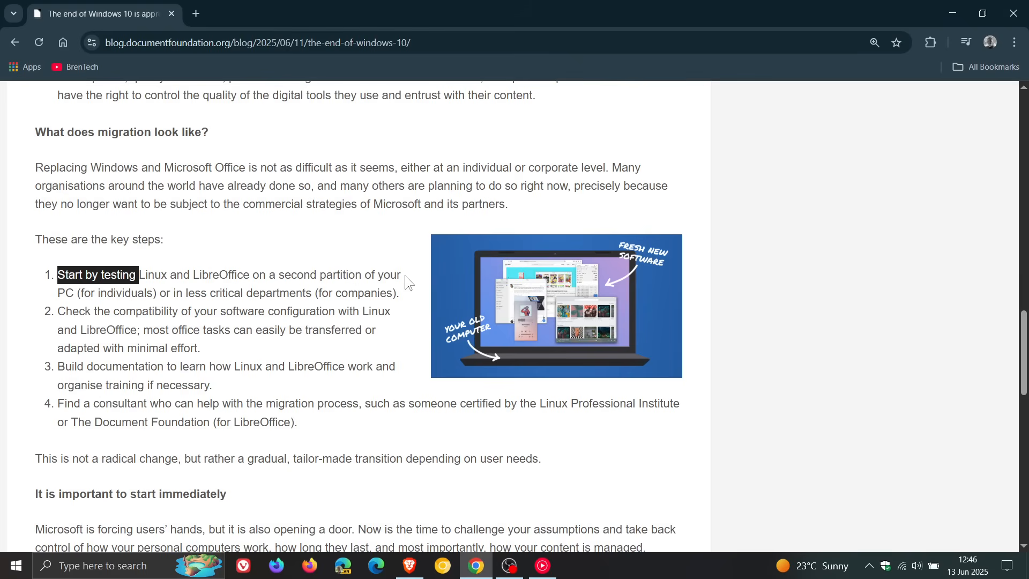
pyautogui.moveTo(405, 289)
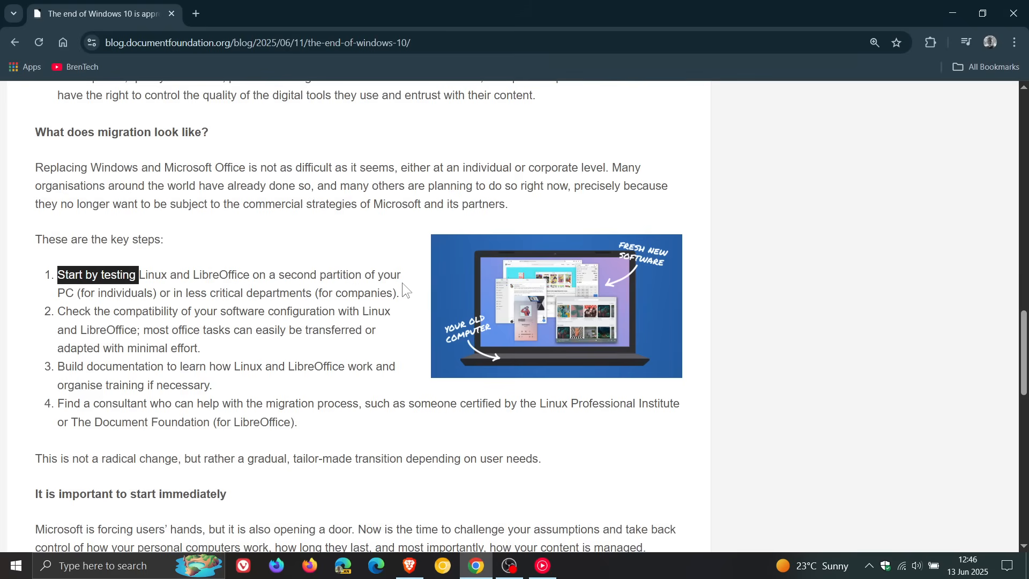
pyautogui.click(61, 307)
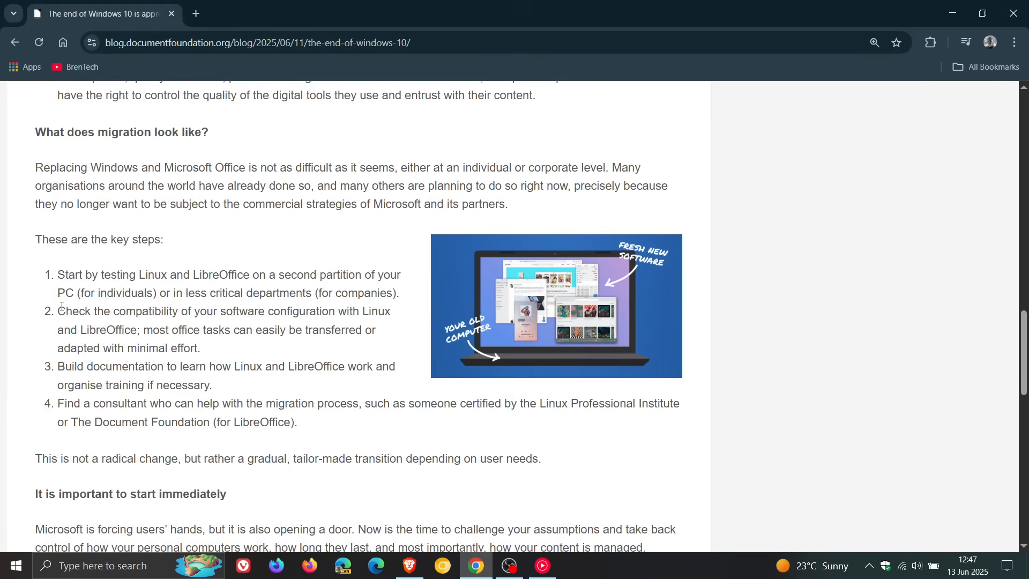
pyautogui.moveTo(58, 310); pyautogui.dragTo(181, 310)
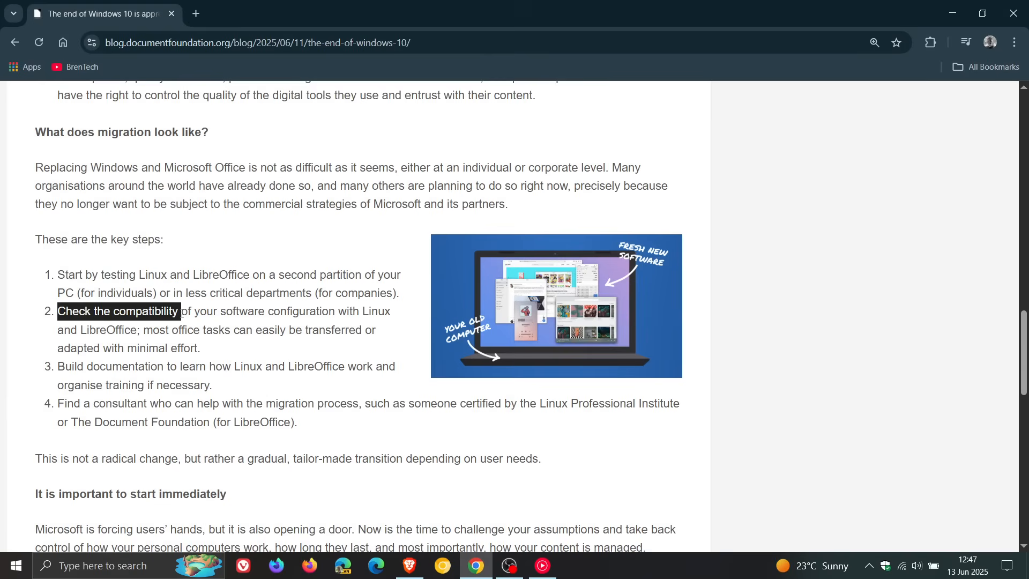
pyautogui.moveTo(408, 327)
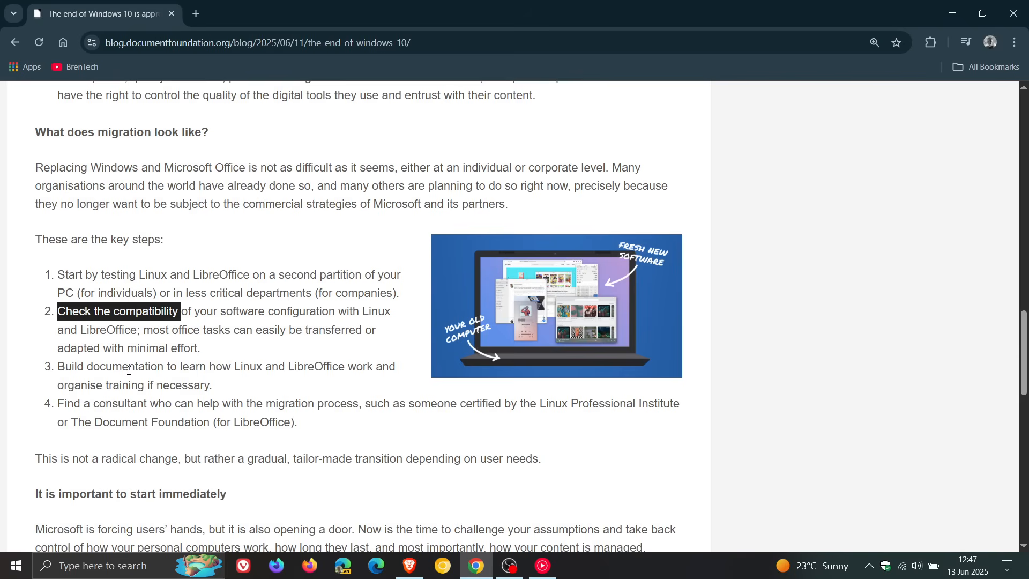
pyautogui.doubleClick(89, 366)
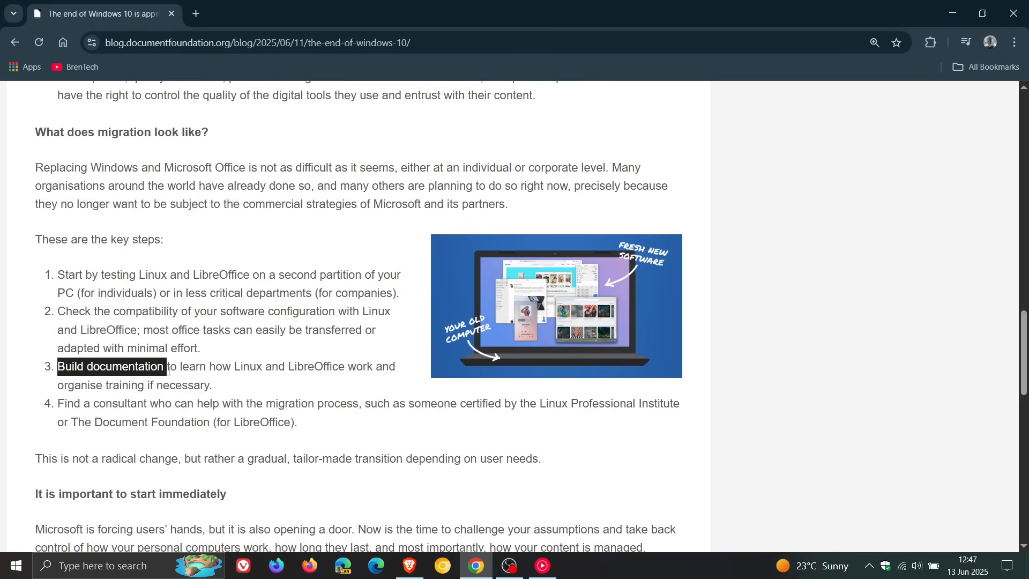
pyautogui.moveTo(347, 421)
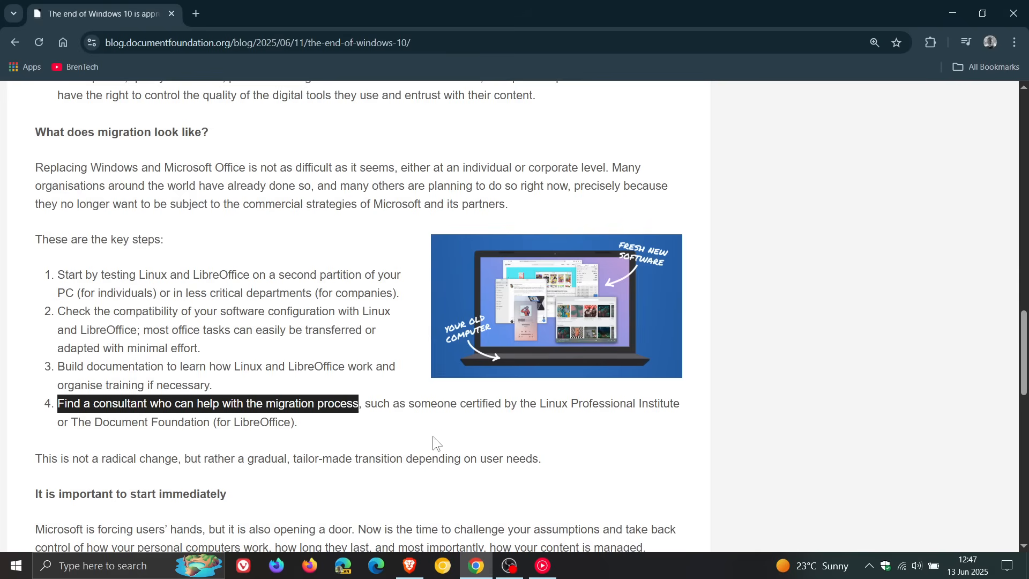
pyautogui.click(549, 447)
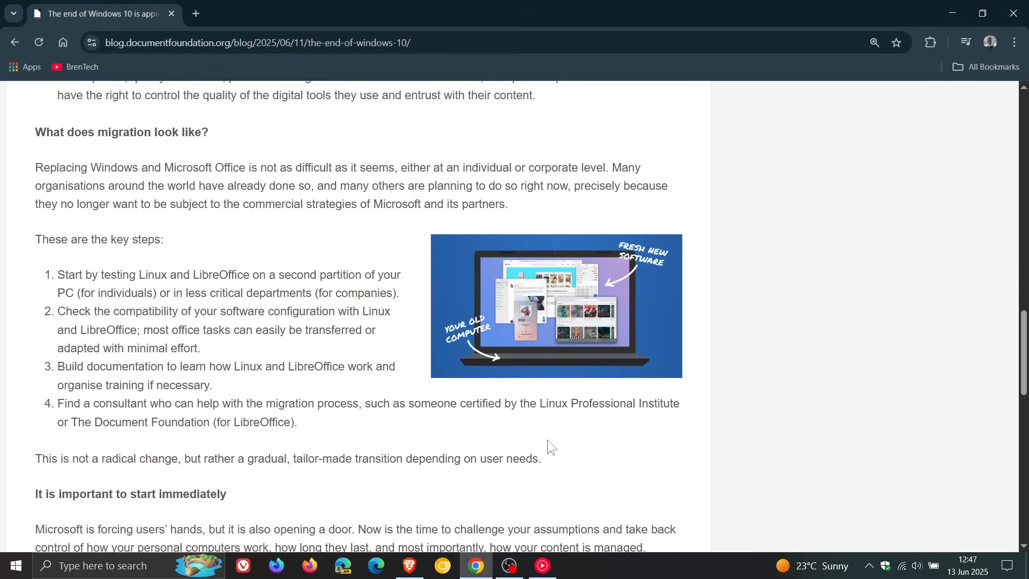
pyautogui.moveTo(36, 454)
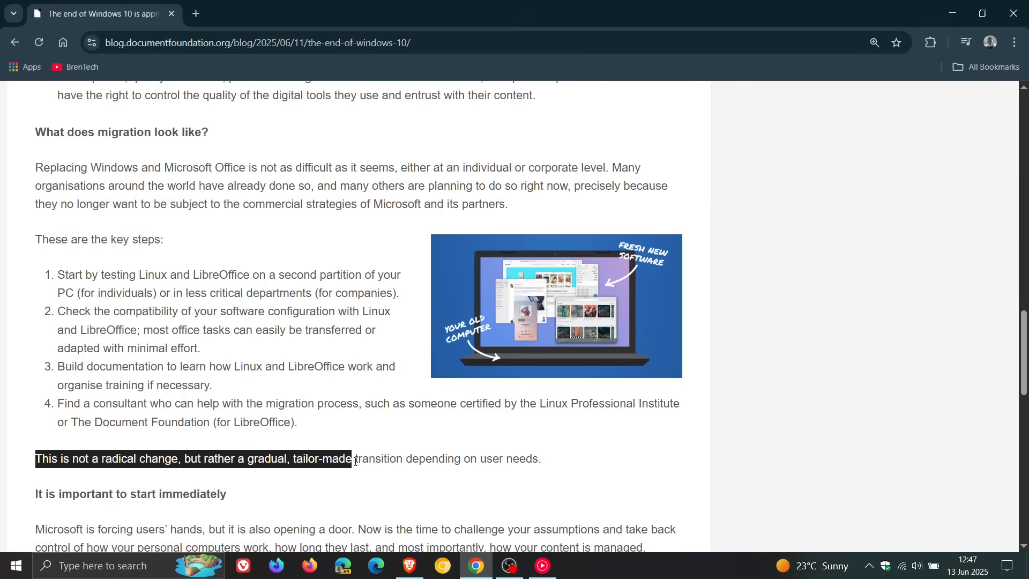
pyautogui.moveTo(353, 459); pyautogui.dragTo(461, 459)
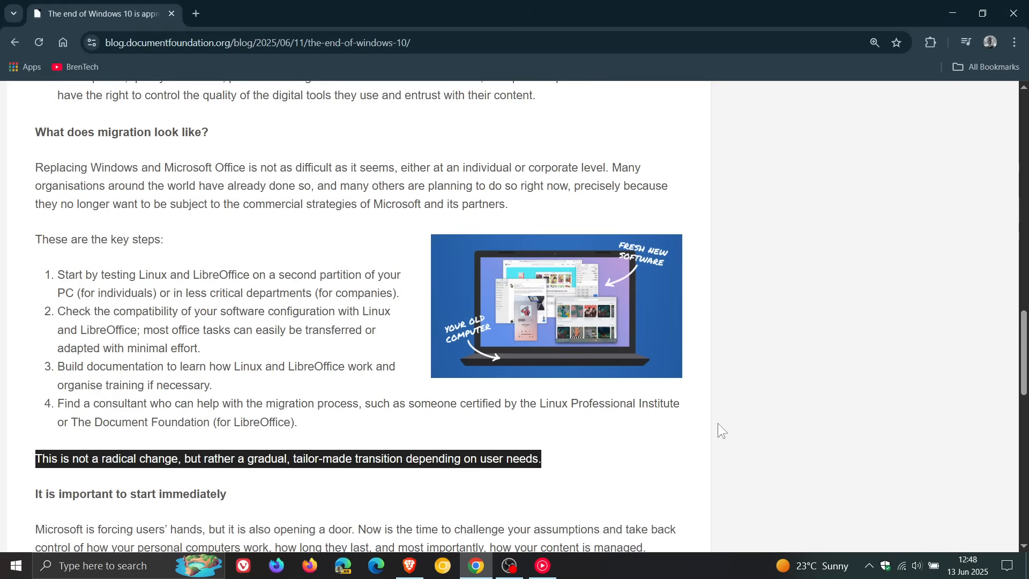
pyautogui.moveTo(953, 12)
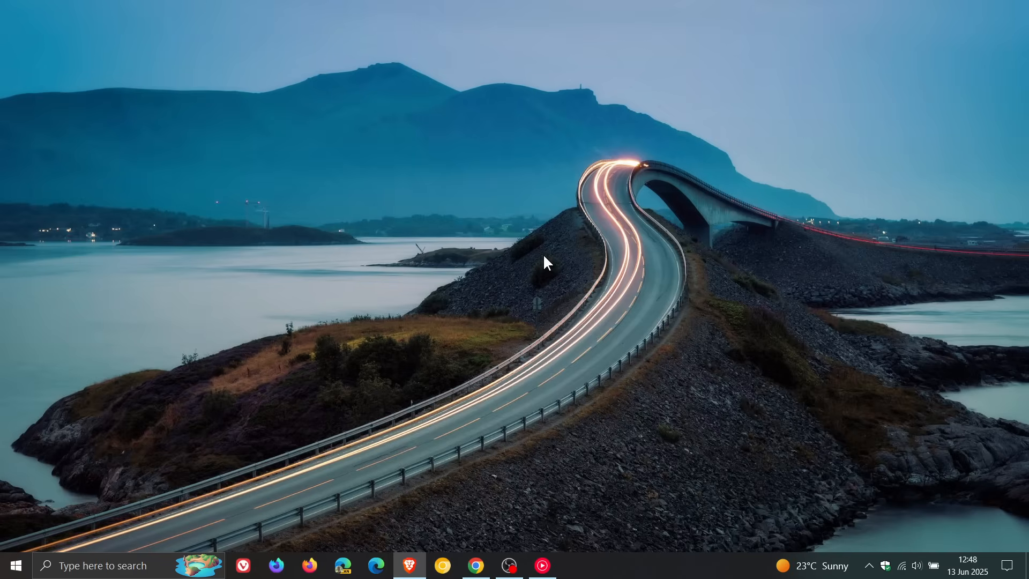
pyautogui.moveTo(565, 337)
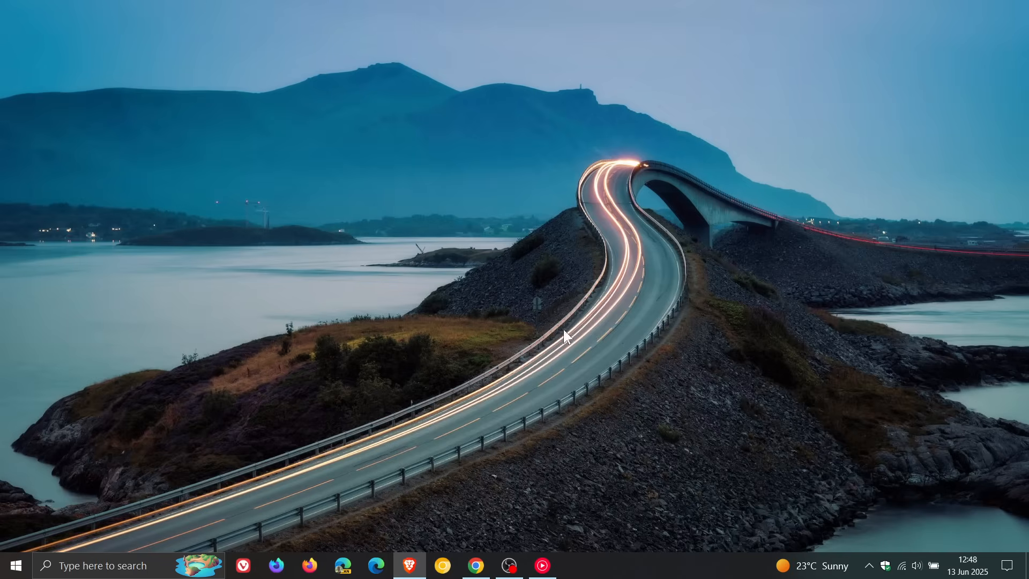
pyautogui.moveTo(611, 323)
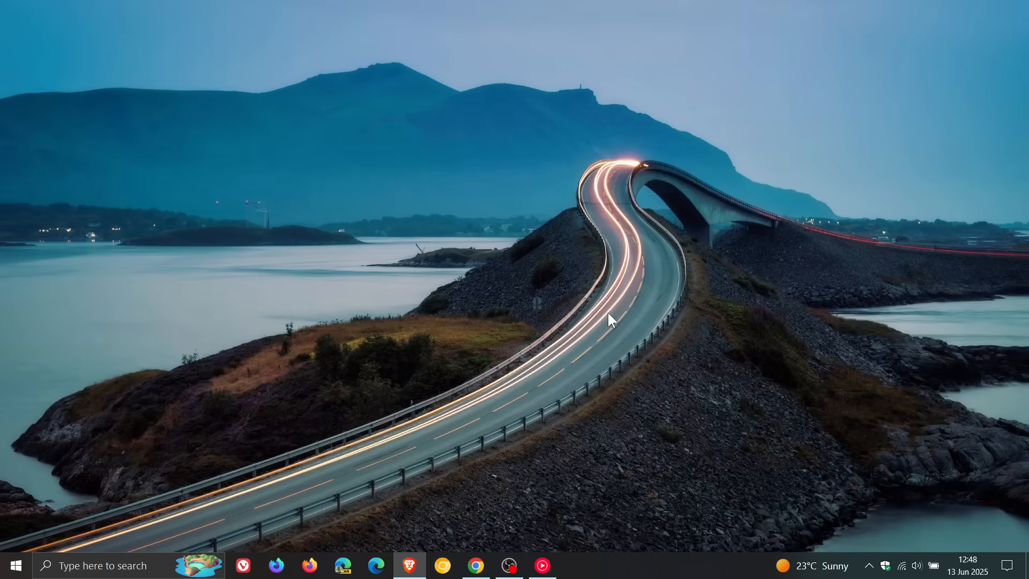
pyautogui.moveTo(652, 309)
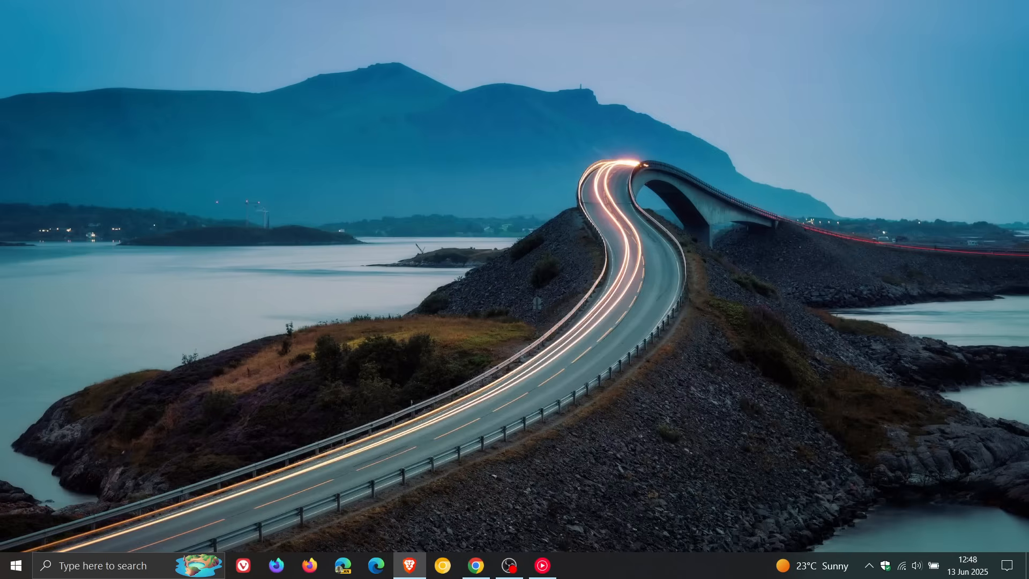
pyautogui.moveTo(615, 330)
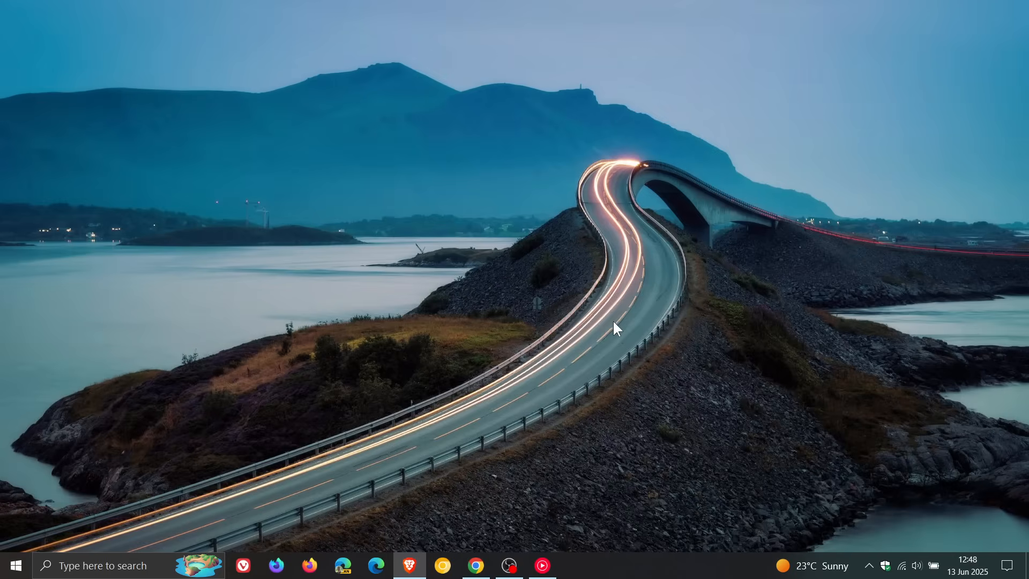